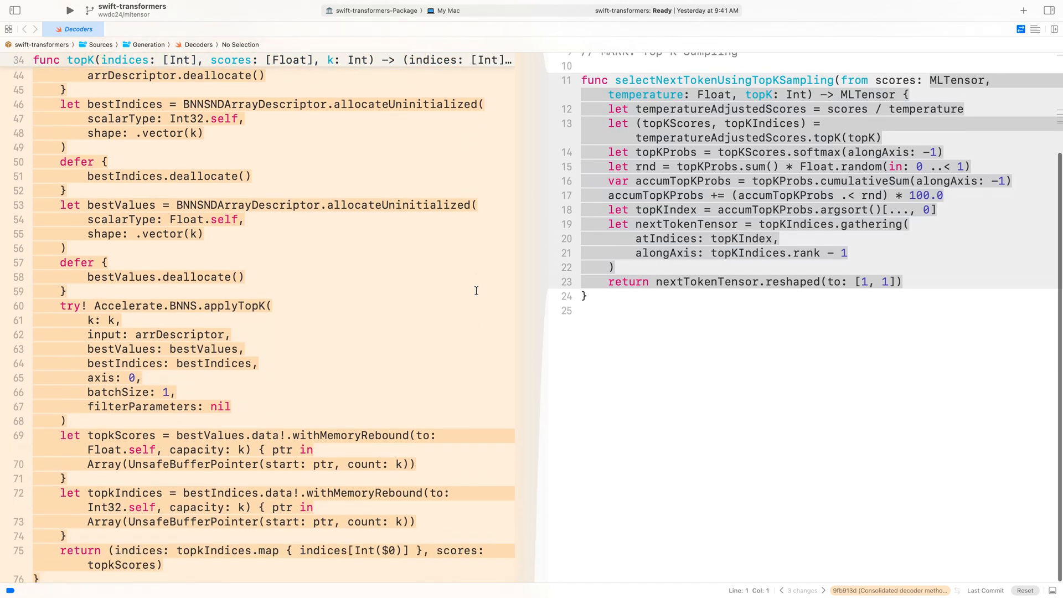
- Open the Unet model package in Xcode for inspection
scroll("down", 3)
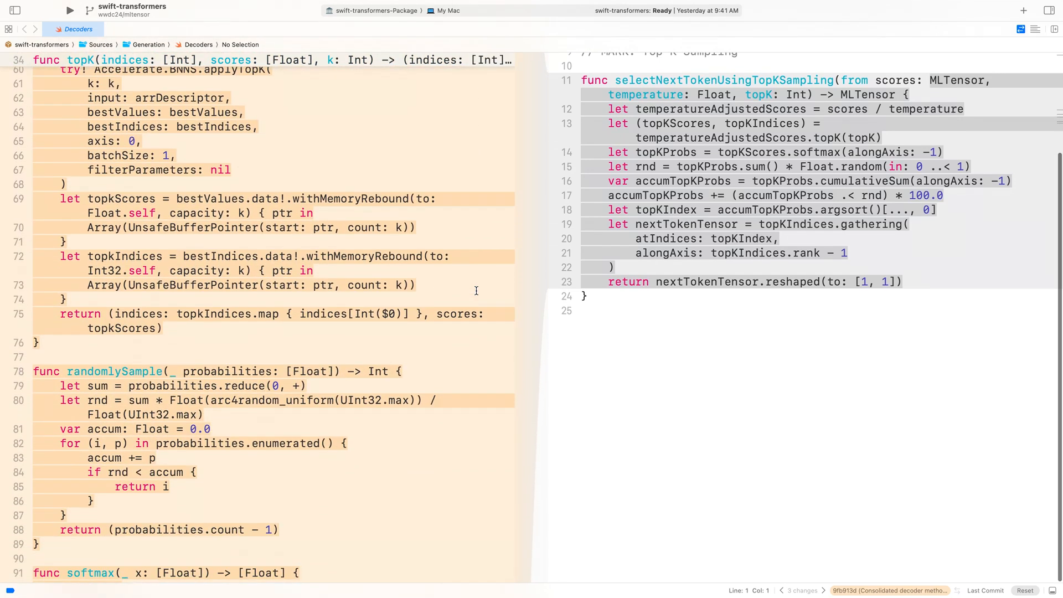
scroll("down", 3)
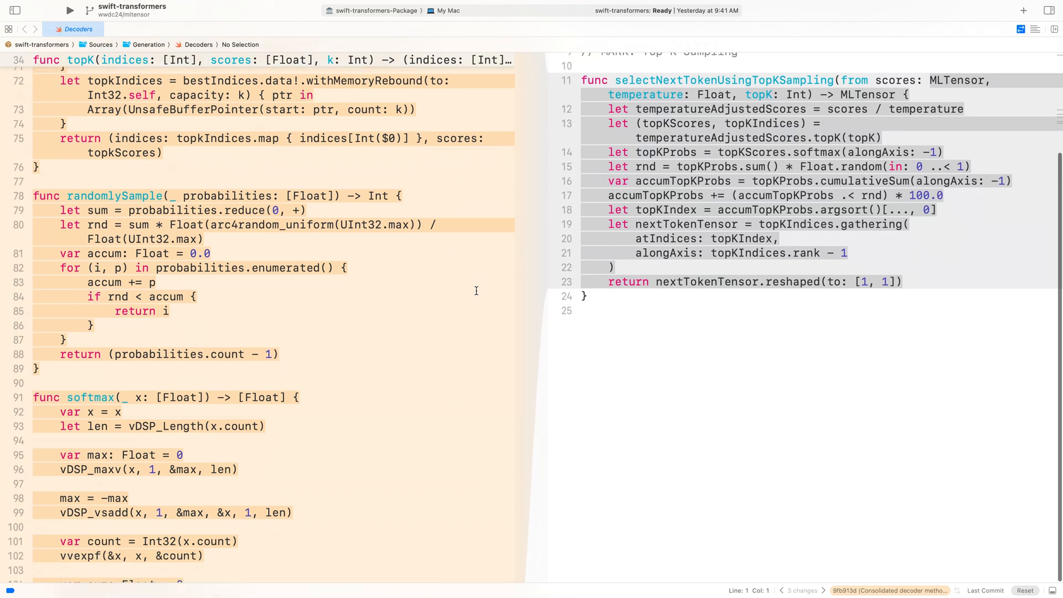
scroll("down", 3)
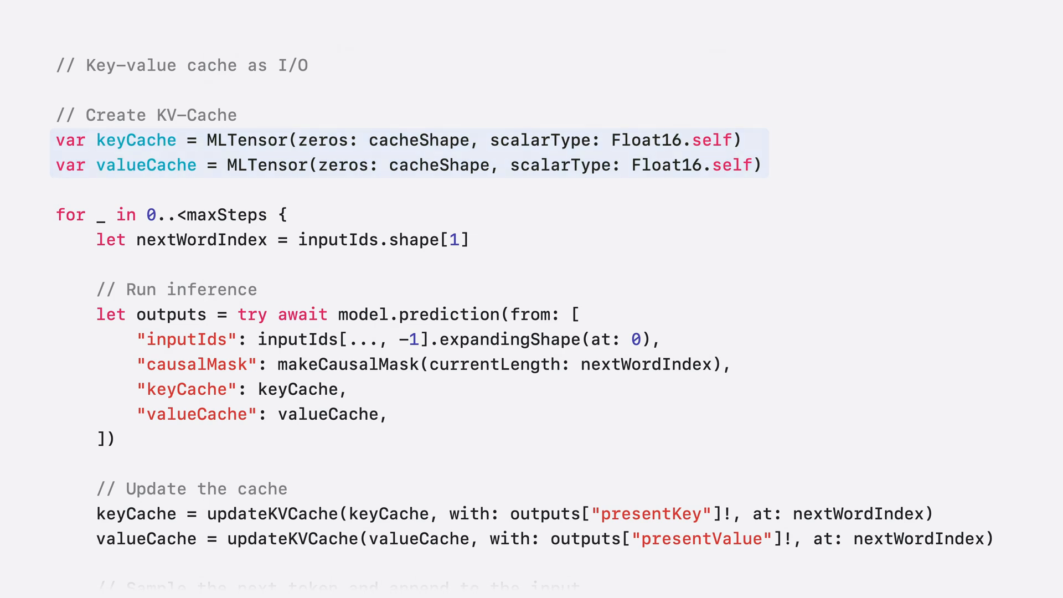
scroll("down", 3)
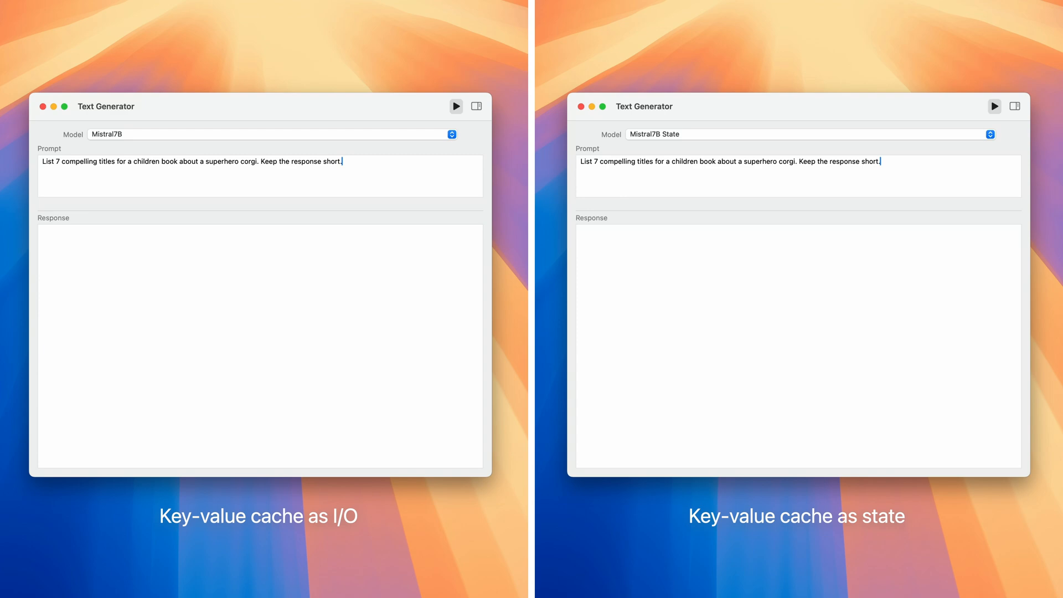
left_click(455, 107)
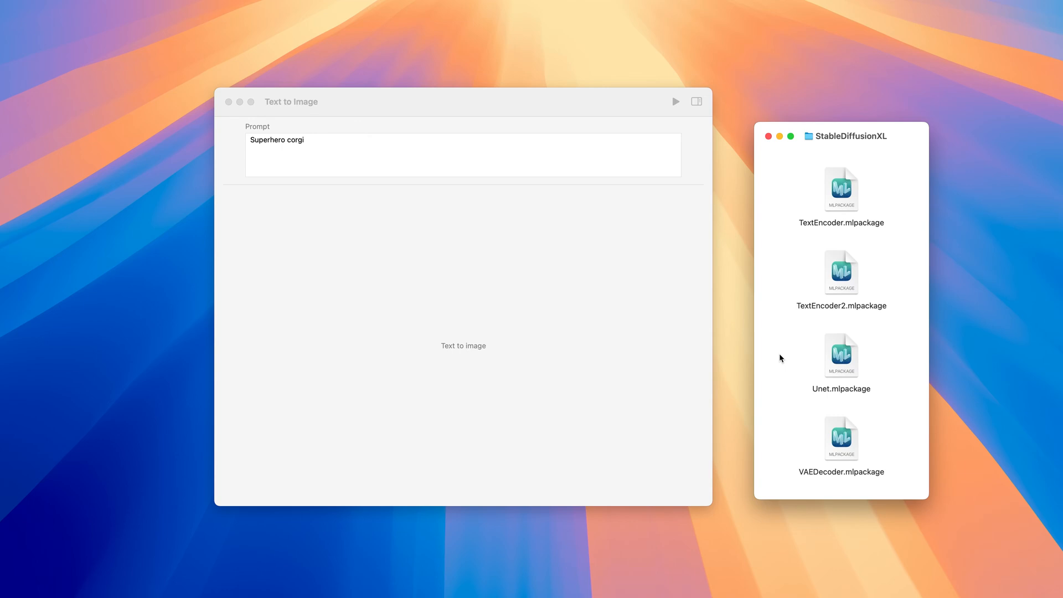
mouse_move(842, 358)
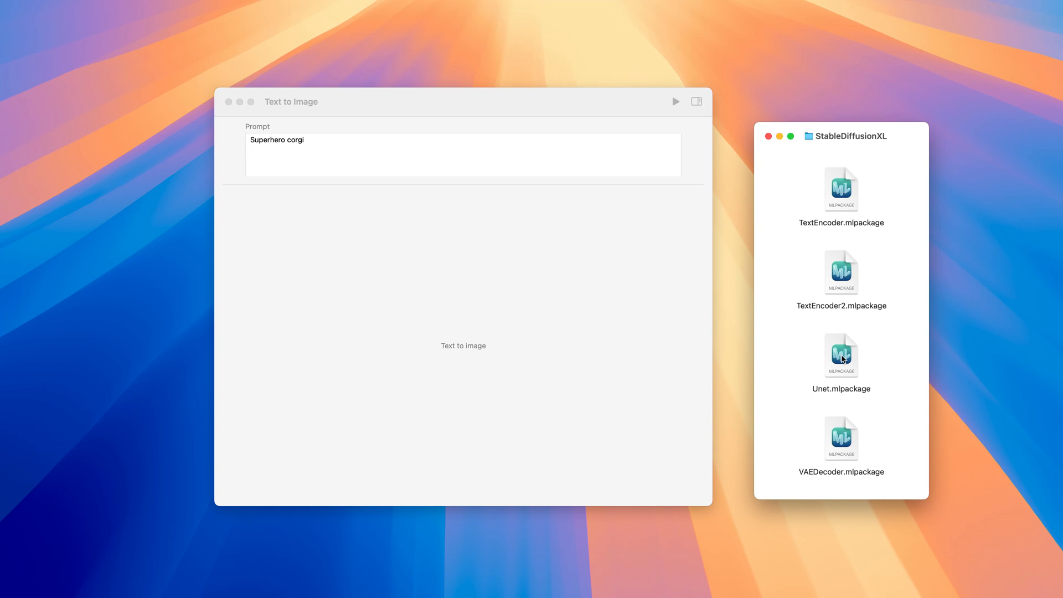
left_click(841, 355)
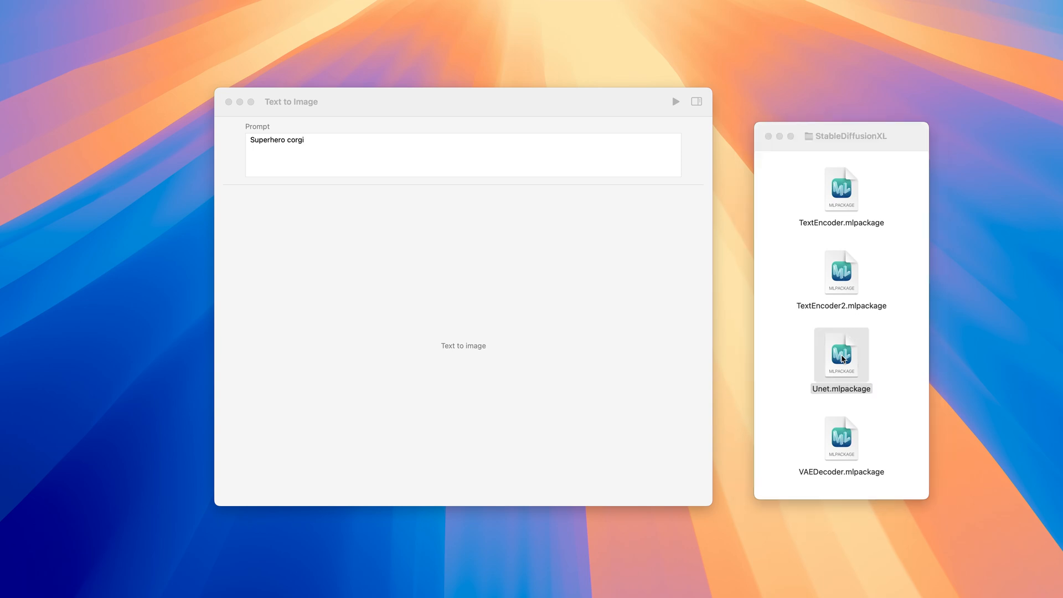
double_click(842, 353)
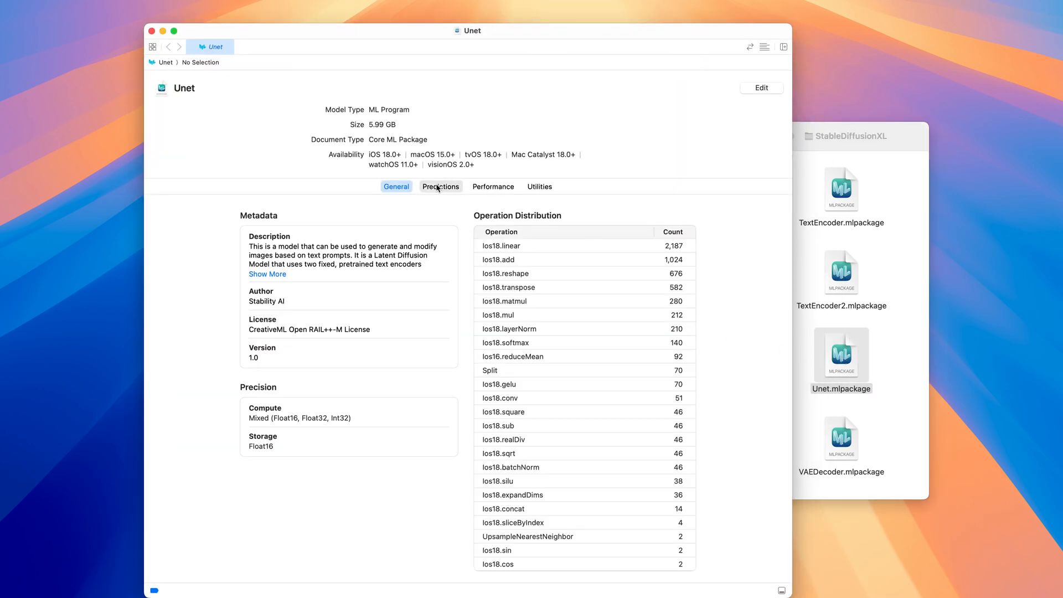
- Show the Unet model's prediction inputs and outputs for the storybook function
left_click(439, 186)
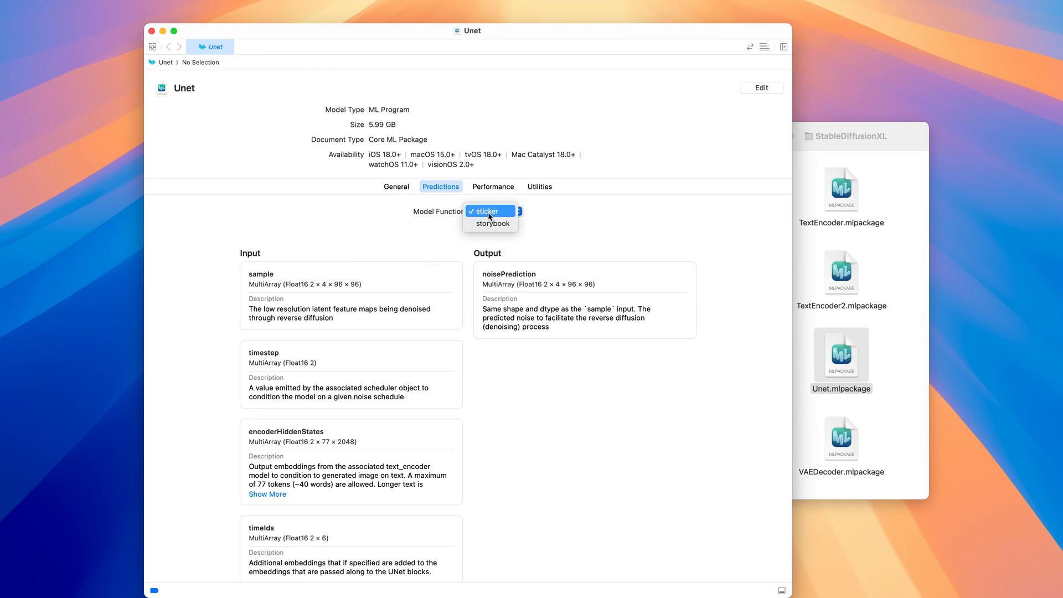
left_click(491, 224)
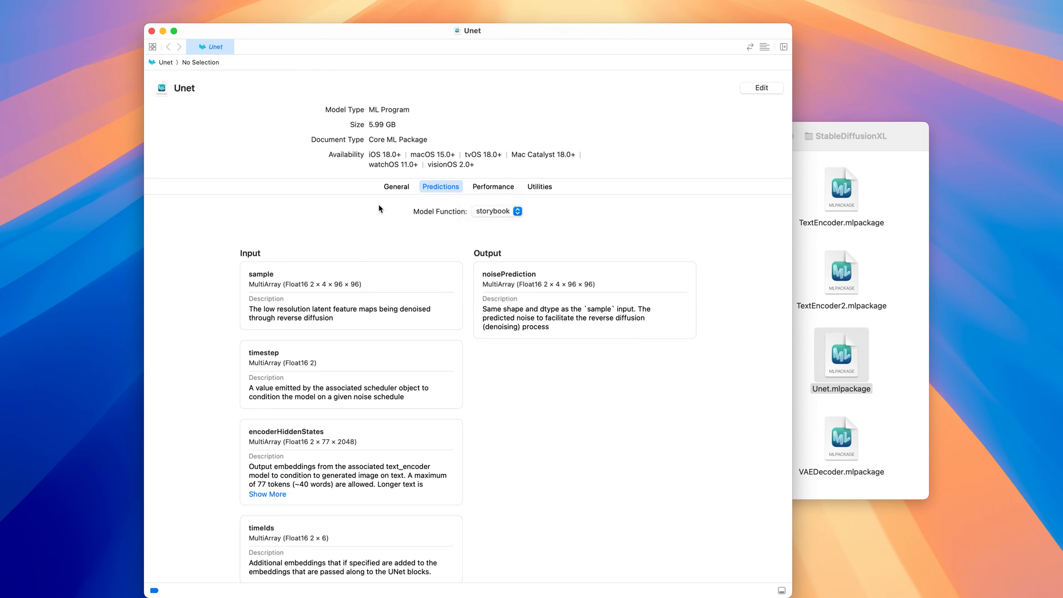
mouse_move(268, 100)
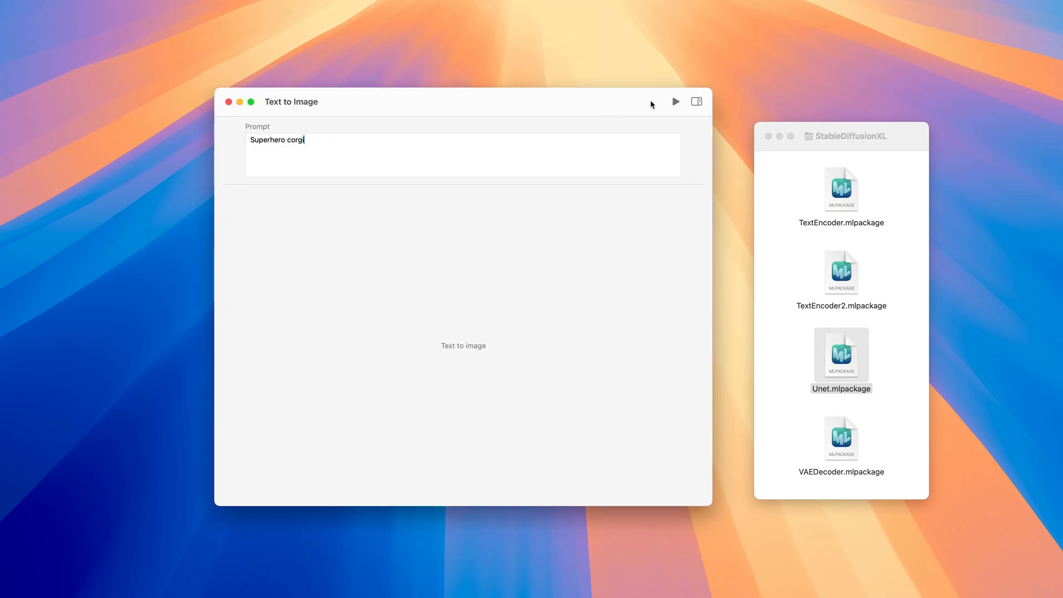
- Generate the superhero corgi image and confirm Stable Diffusion XL with the sticker function in settings
left_click(676, 102)
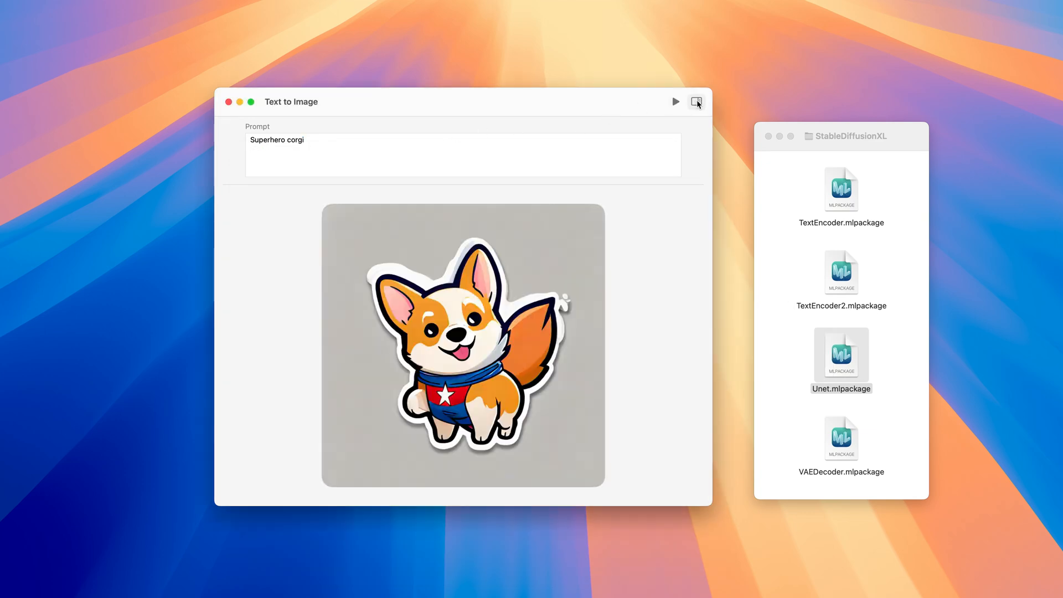
left_click(695, 101)
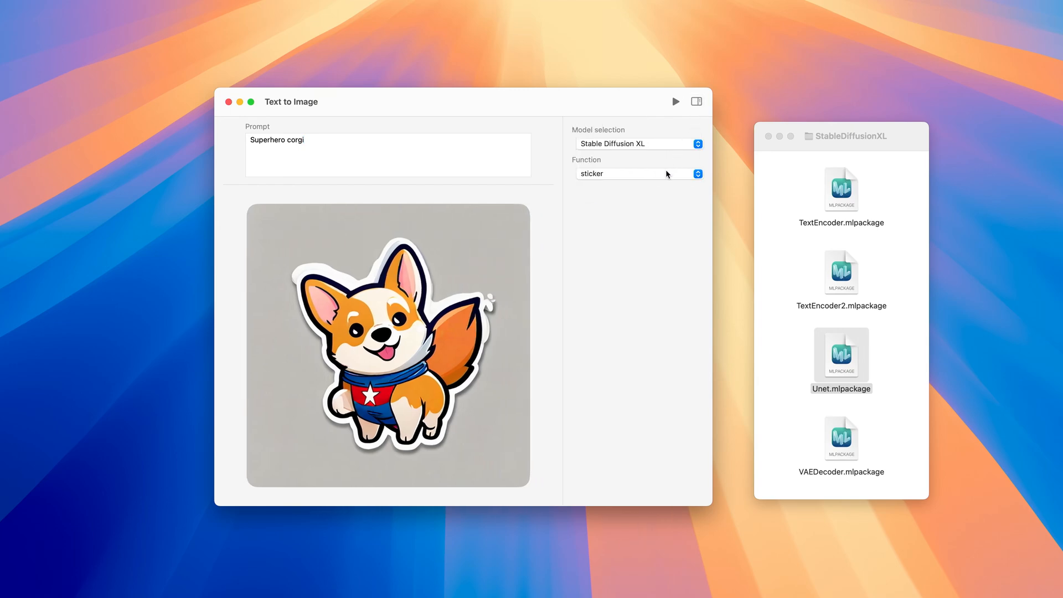
left_click(635, 174)
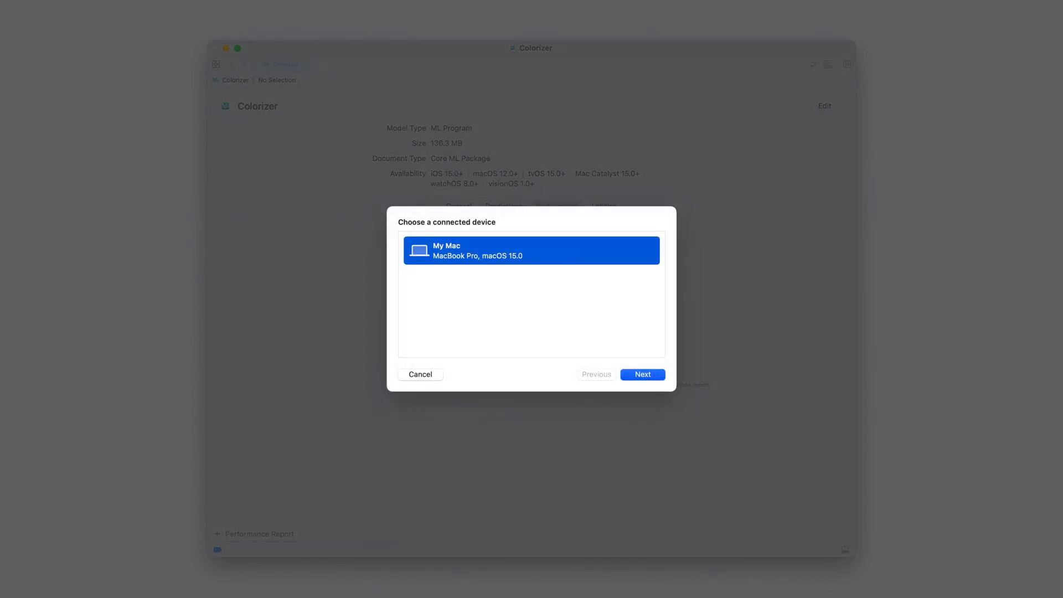
- Continue the Colorizer performance report setup with My Mac as the device
left_click(641, 373)
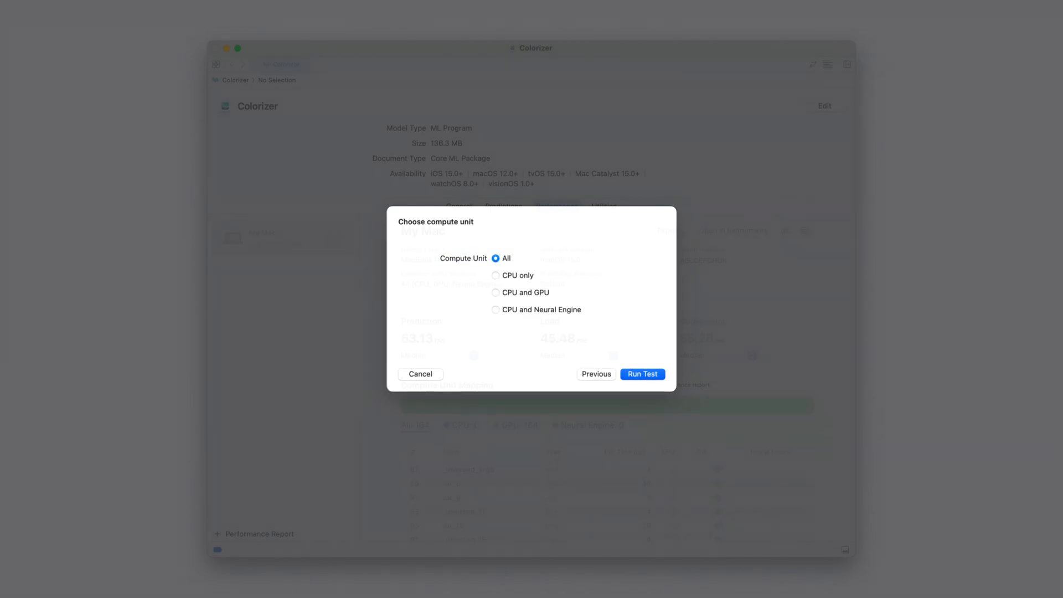
- Run the Colorizer performance test on all compute units (53.13 ms prediction, 45.48 ms load)
left_click(641, 374)
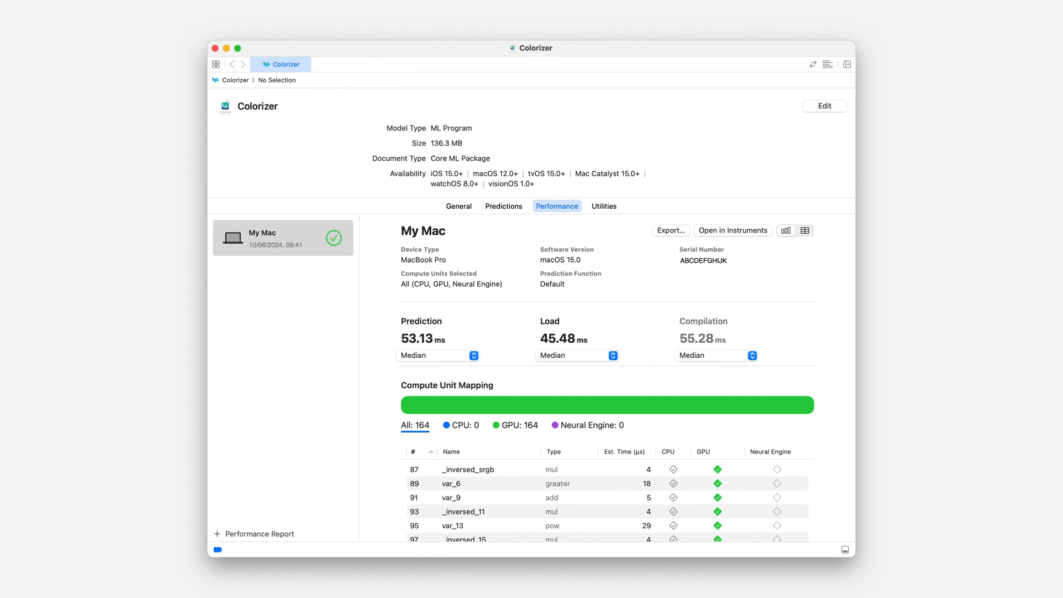
- Sort the operations table by estimated time, slowest first (var_461_has_output_shape at 12,000 µs)
scroll("down", 3)
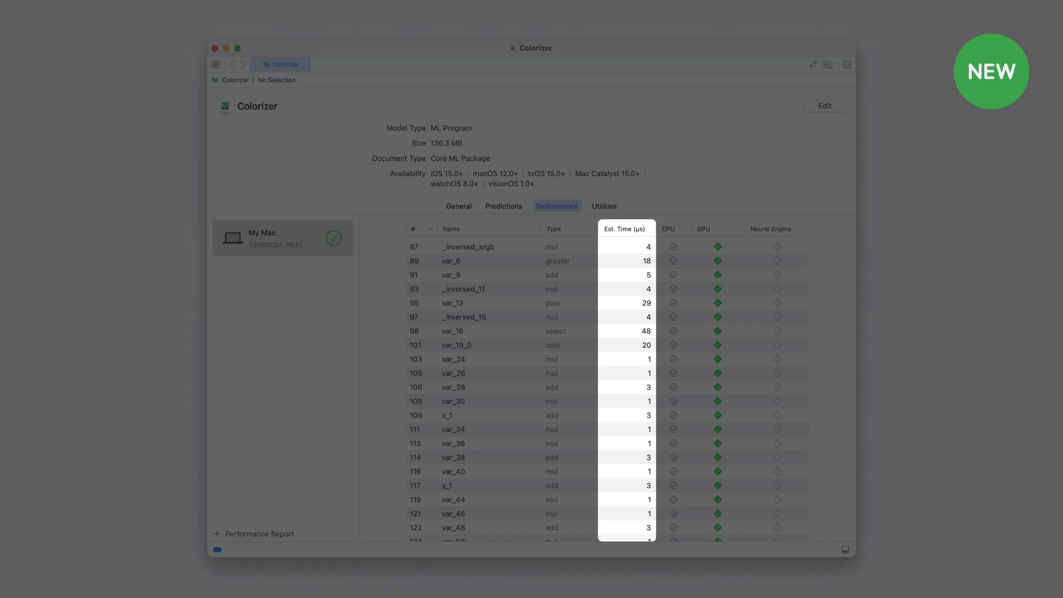
left_click(625, 228)
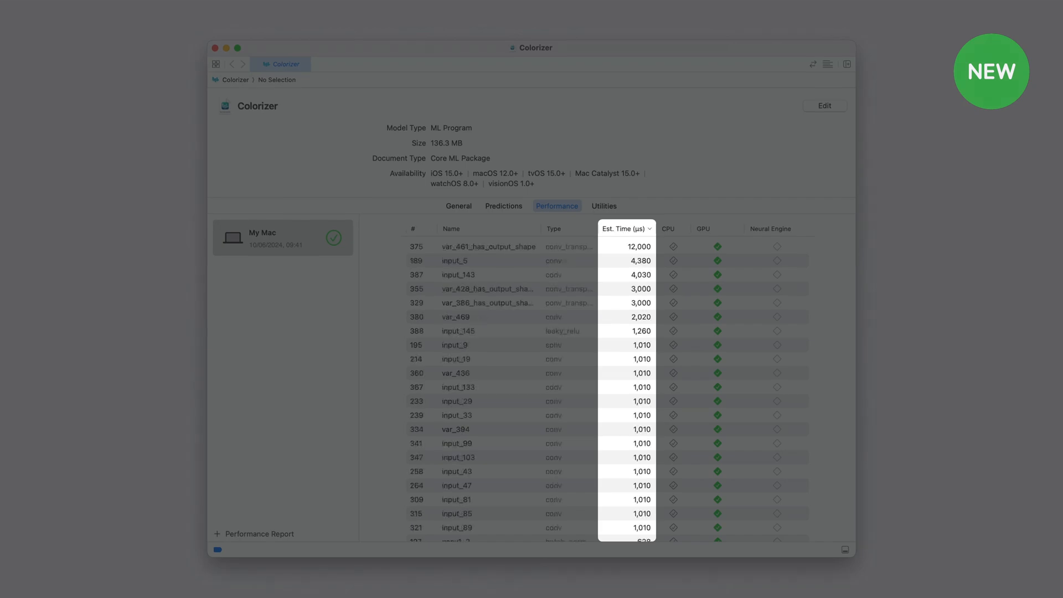